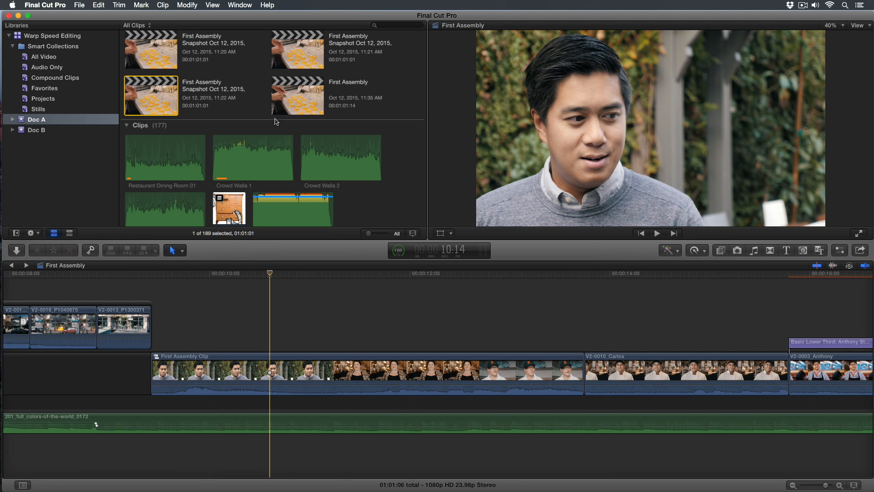
Open the First Assembly Clip compound to reveal its JP, Sarah and Brandon clips
{"action": "left_click", "coordinate": [240, 370]}
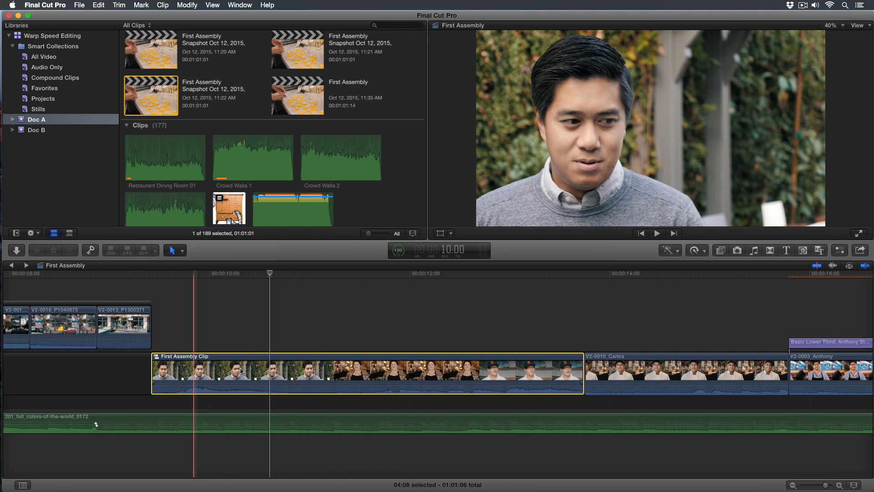
{"action": "left_click", "coordinate": [163, 6]}
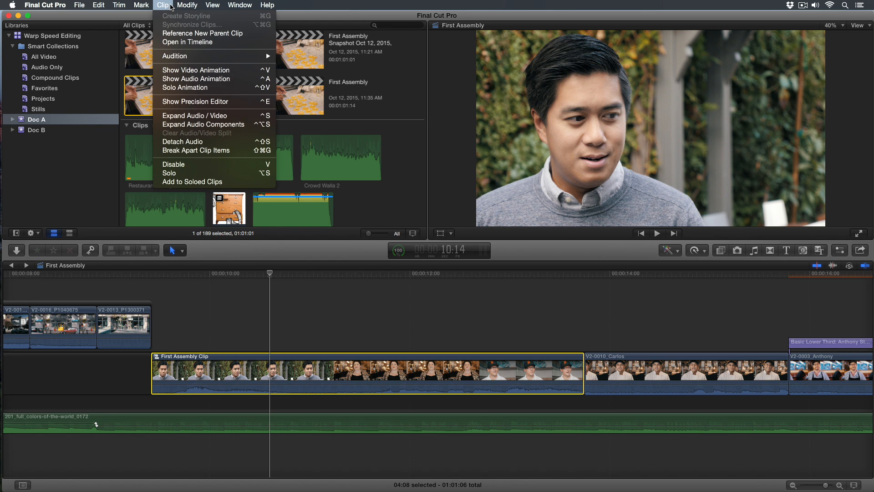
{"action": "mouse_move", "coordinate": [215, 151]}
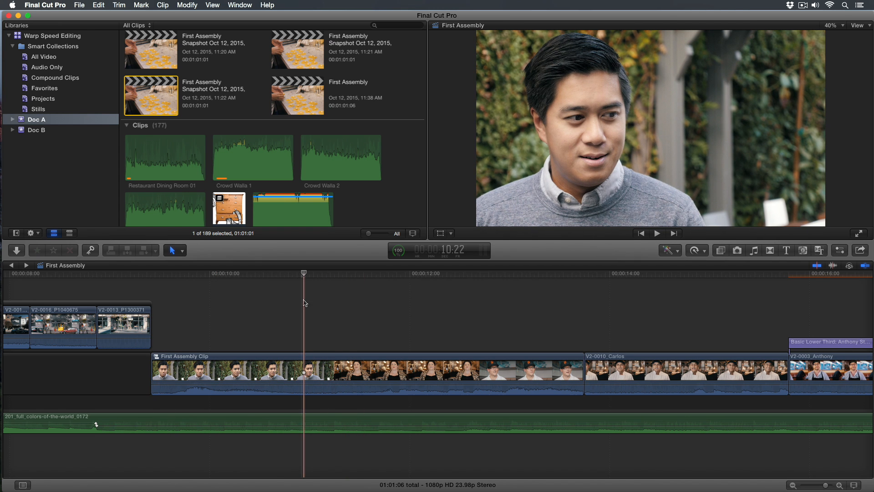
{"action": "left_click", "coordinate": [568, 368]}
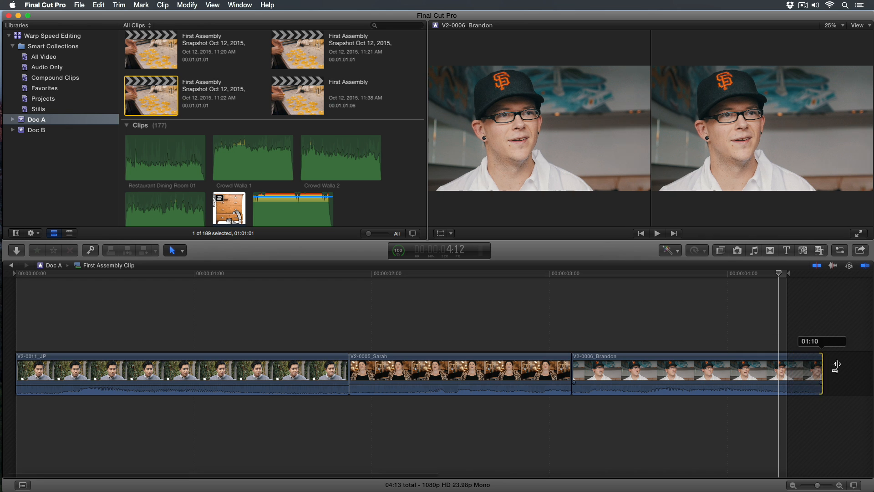
{"action": "left_click", "coordinate": [79, 371]}
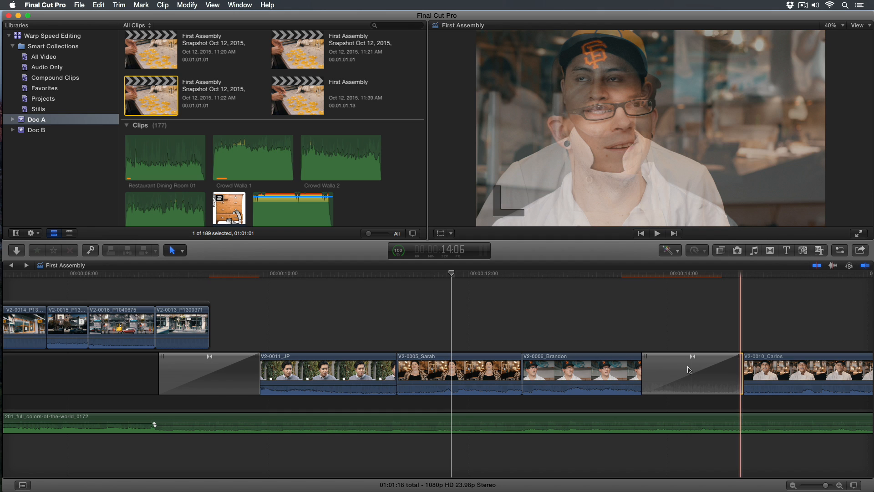
Give the Brandon–Carlos transition a longer duration via Control-D
{"action": "left_click", "coordinate": [691, 373]}
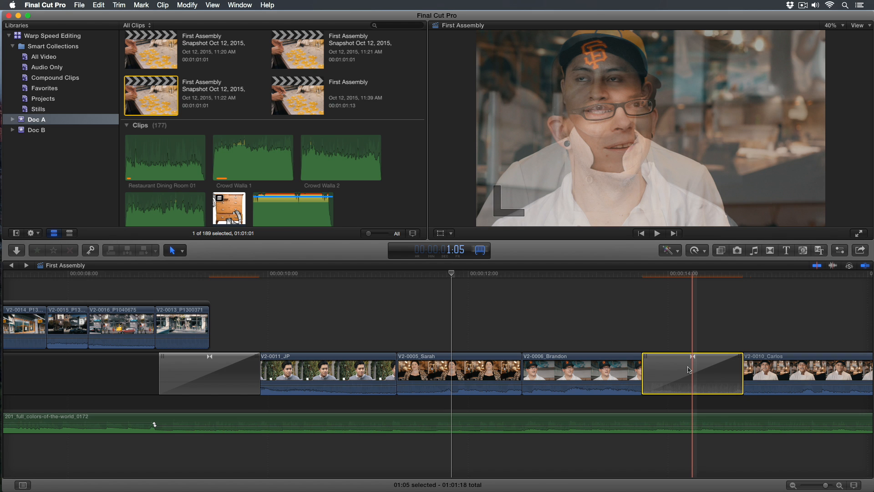
{"action": "left_click", "coordinate": [396, 319]}
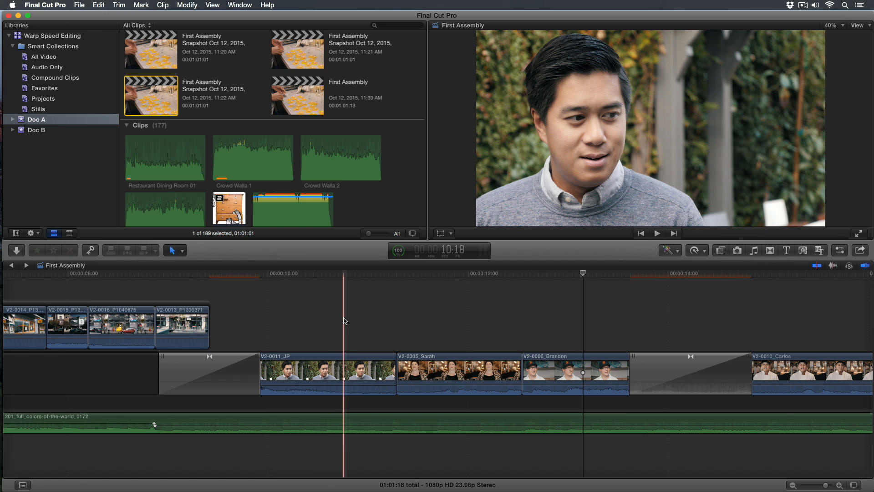
Group JP, Sarah and Brandon into a new compound clip, First Assembly Clip 1
{"action": "left_click", "coordinate": [321, 320]}
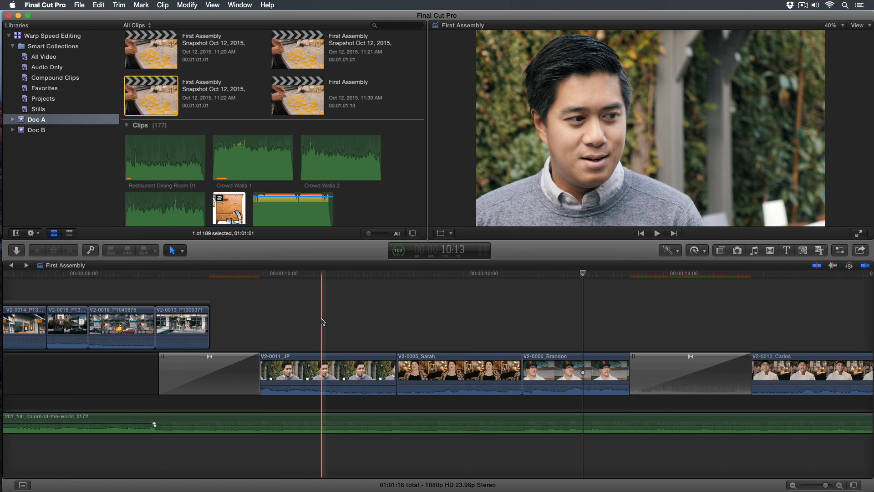
{"action": "left_click", "coordinate": [237, 350]}
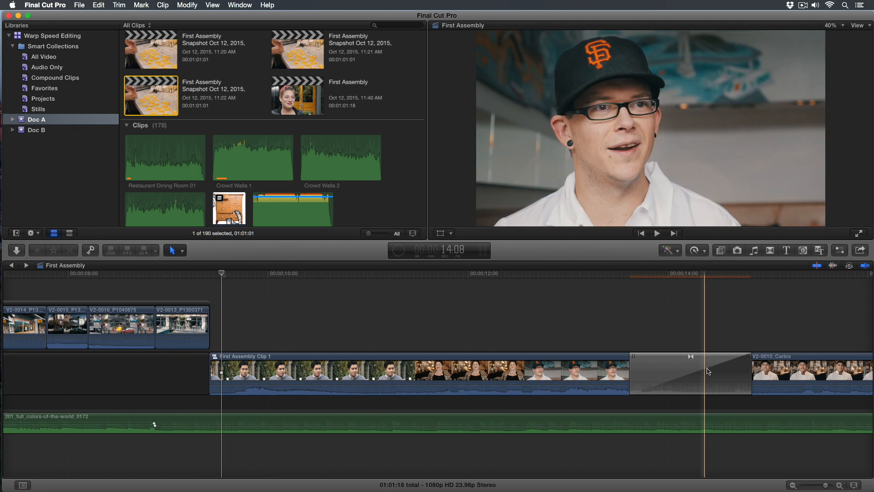
Delete the transition before Carlos and open First Assembly Clip 1
{"action": "left_click", "coordinate": [221, 273]}
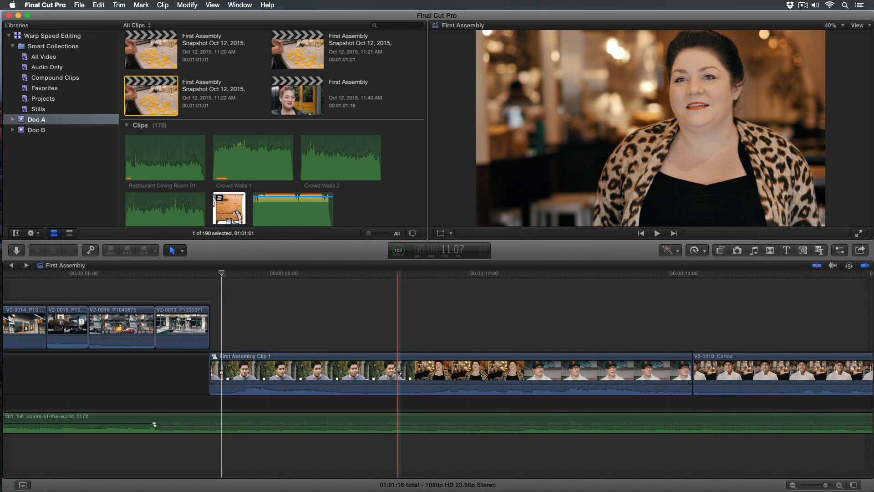
{"action": "left_click", "coordinate": [221, 274]}
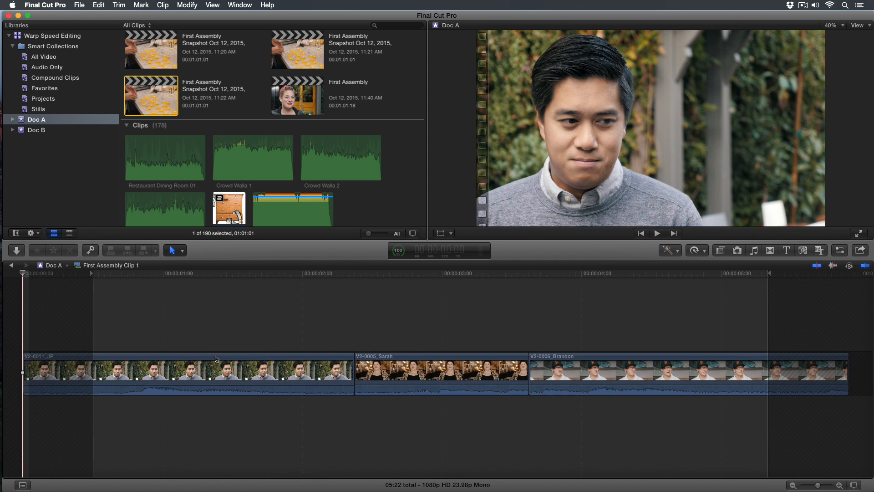
Check the tail handle past Brandon, return to First Assembly and preview the Sarah section
{"action": "left_click", "coordinate": [828, 373]}
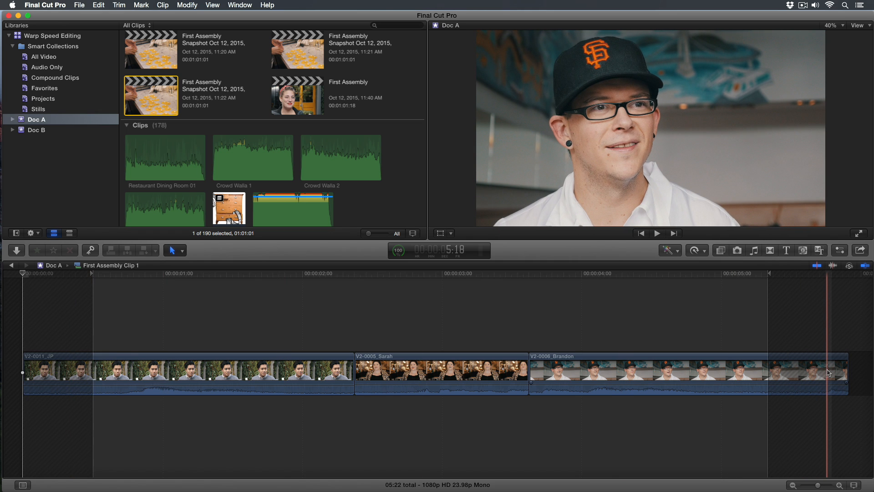
{"action": "left_click", "coordinate": [44, 276]}
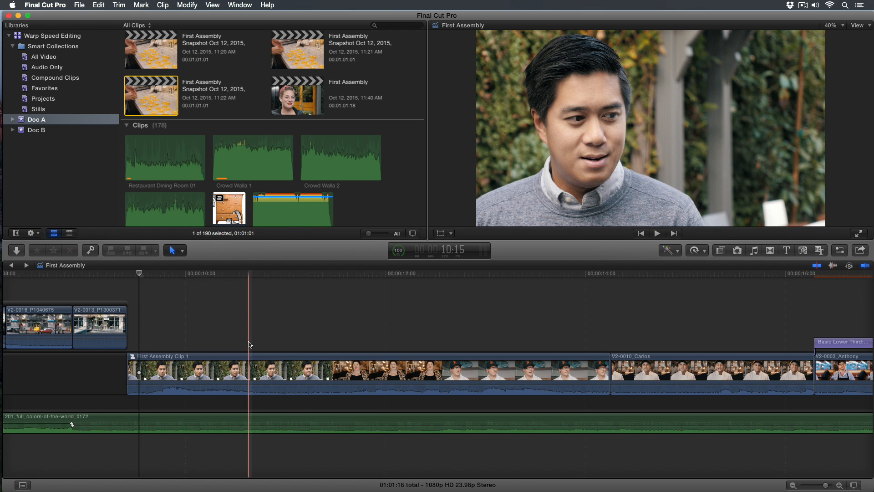
{"action": "left_click", "coordinate": [416, 371]}
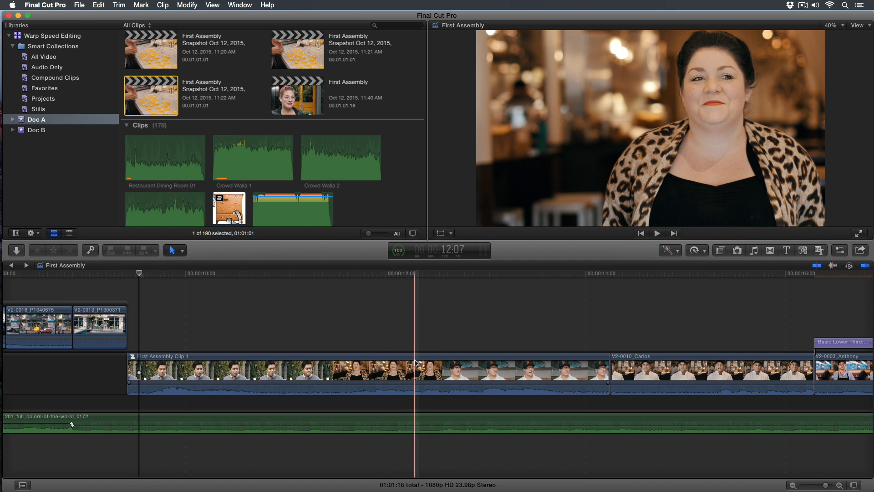